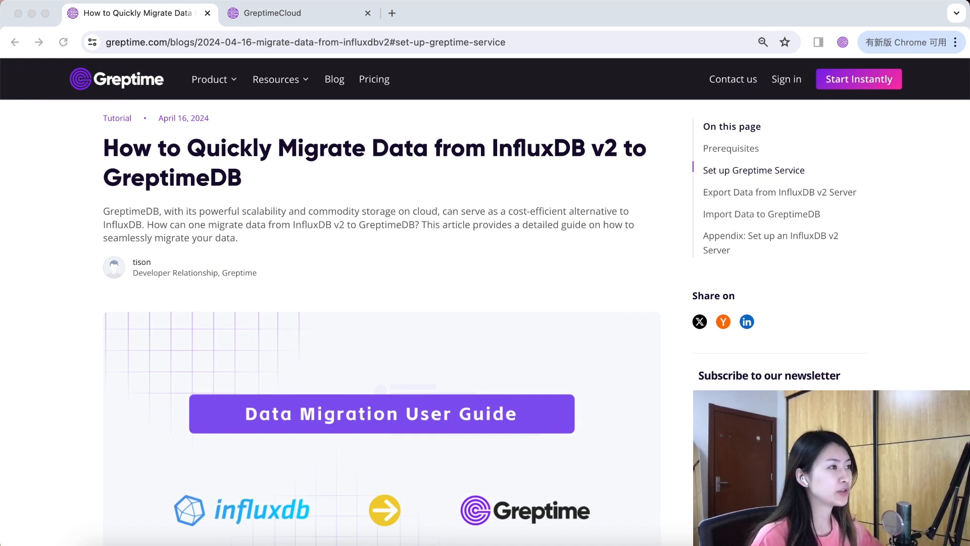
Step: Scroll through the InfluxDB v2 to GreptimeDB migration guide in the blog
scroll(down, 3)
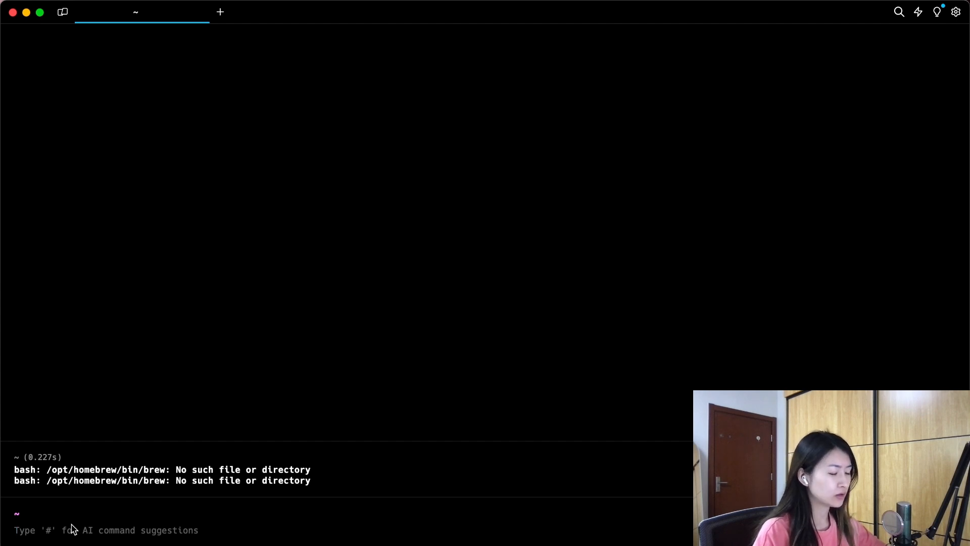
Step: Start the influxdb2 container from Desktop/influxdbv2-migration with the guide's docker run command, and add a second session
text(cd Desktop/)
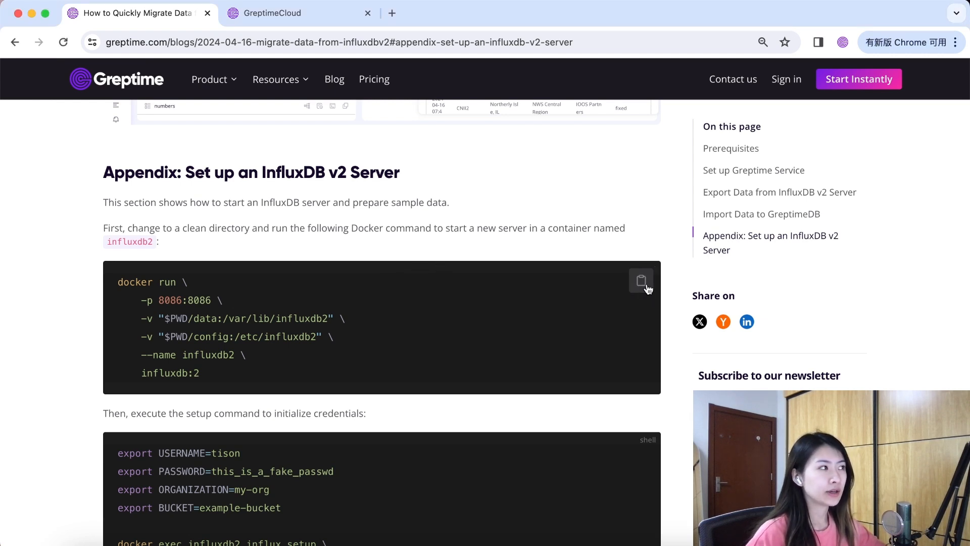
click(641, 280)
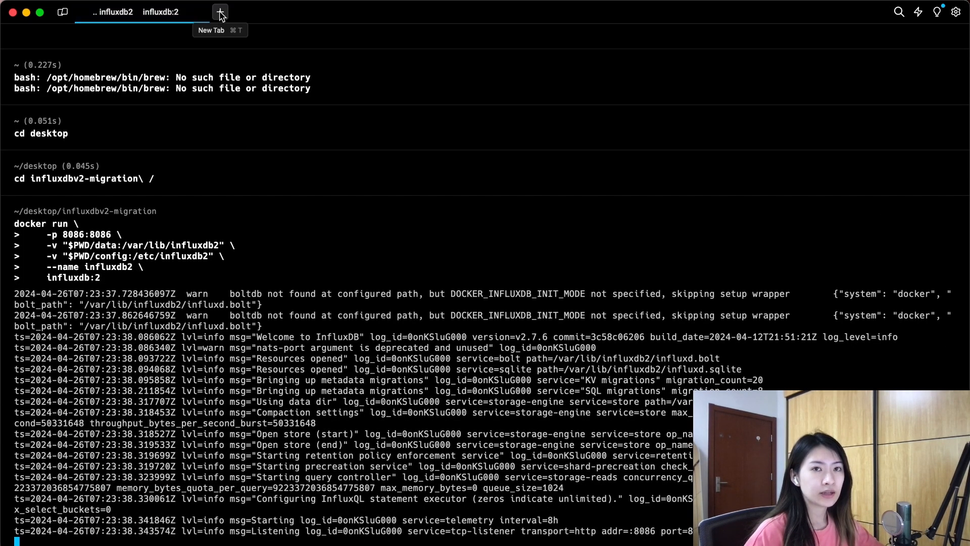
click(219, 12)
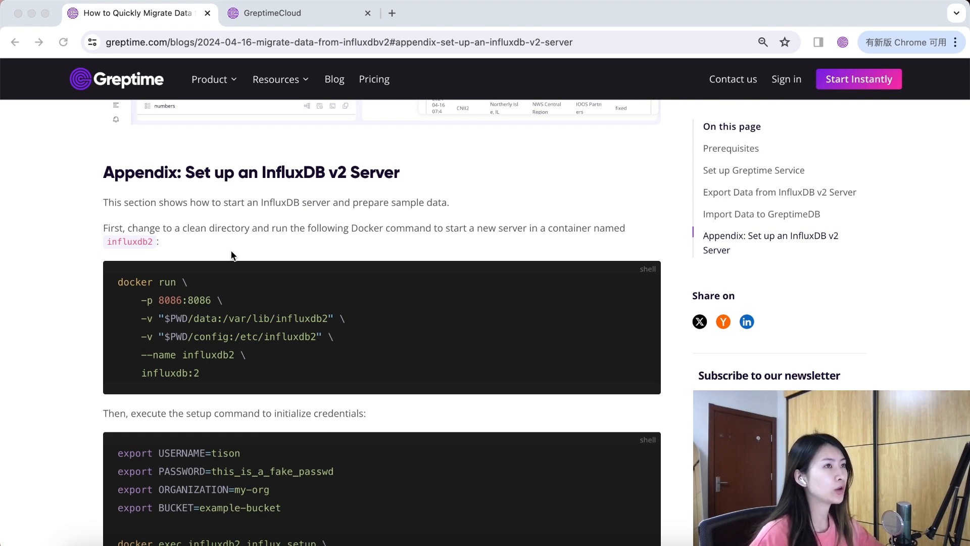
Step: Run the influx setup and NOAA NDBC sample-data task commands copied from the guide
scroll(down, 3)
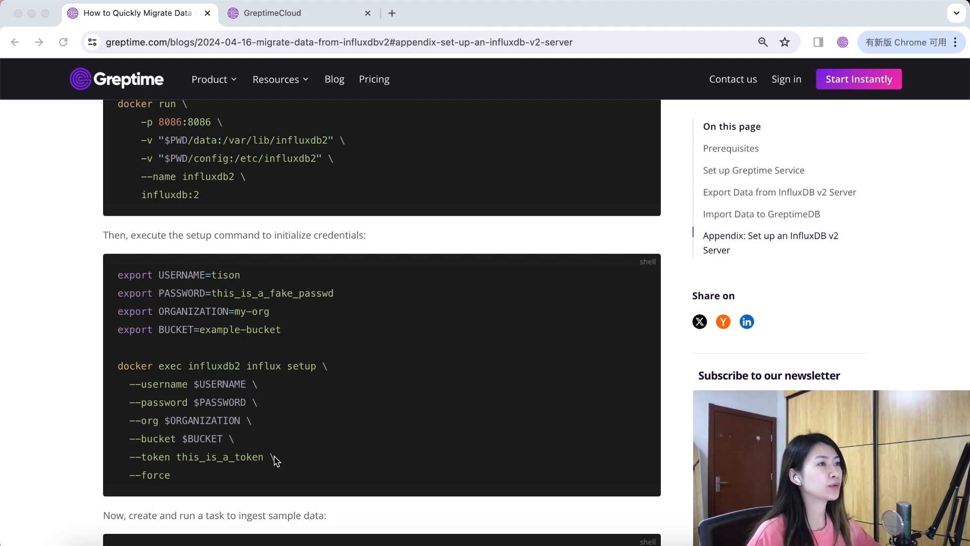
mouse_move(286, 458)
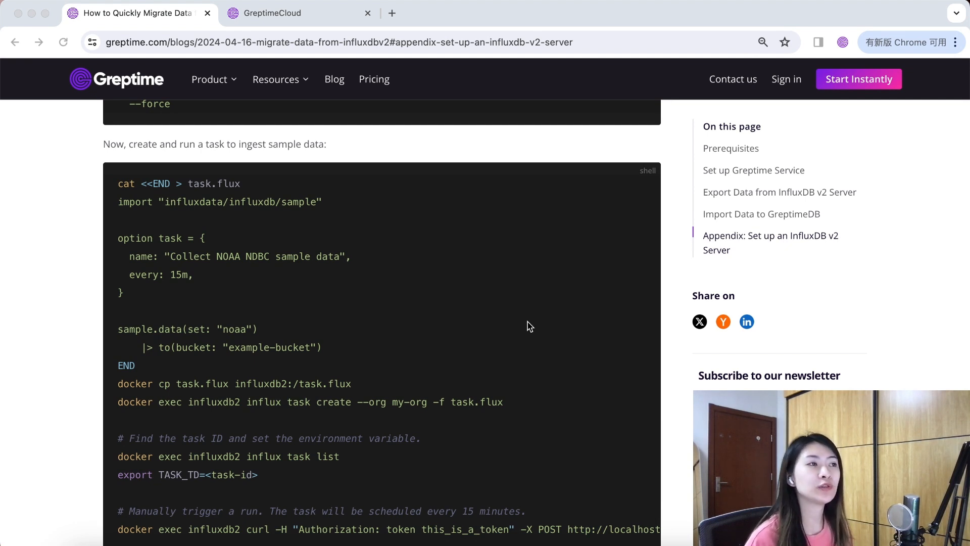
scroll(down, 3)
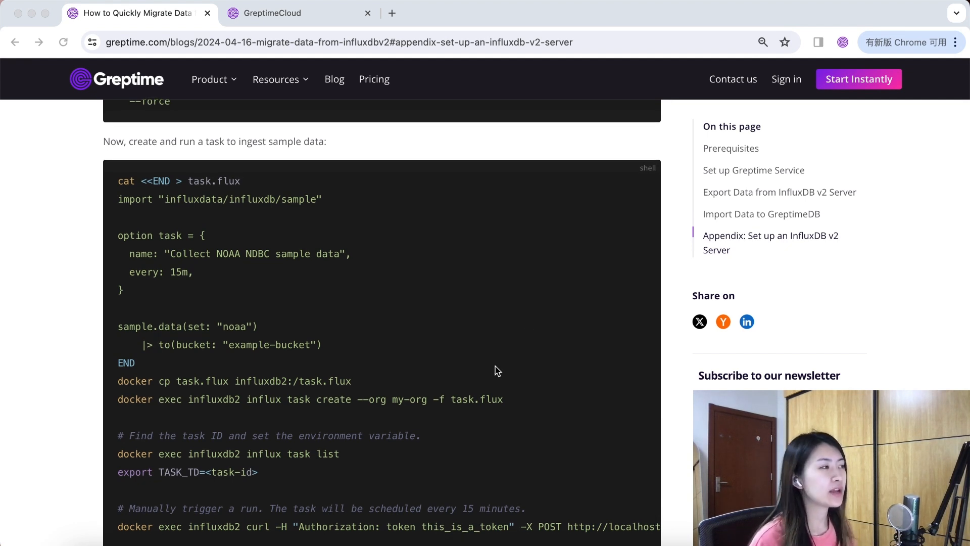
scroll(down, 3)
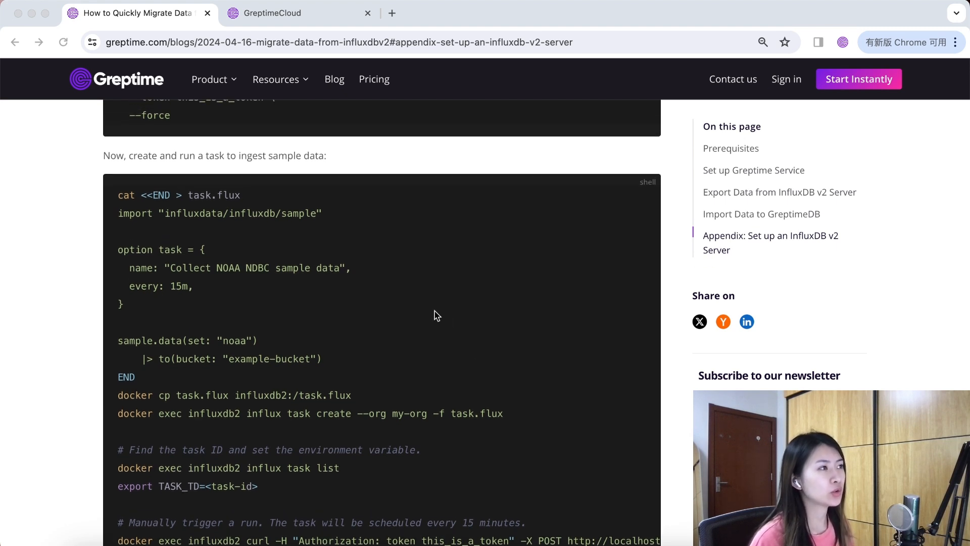
mouse_move(378, 305)
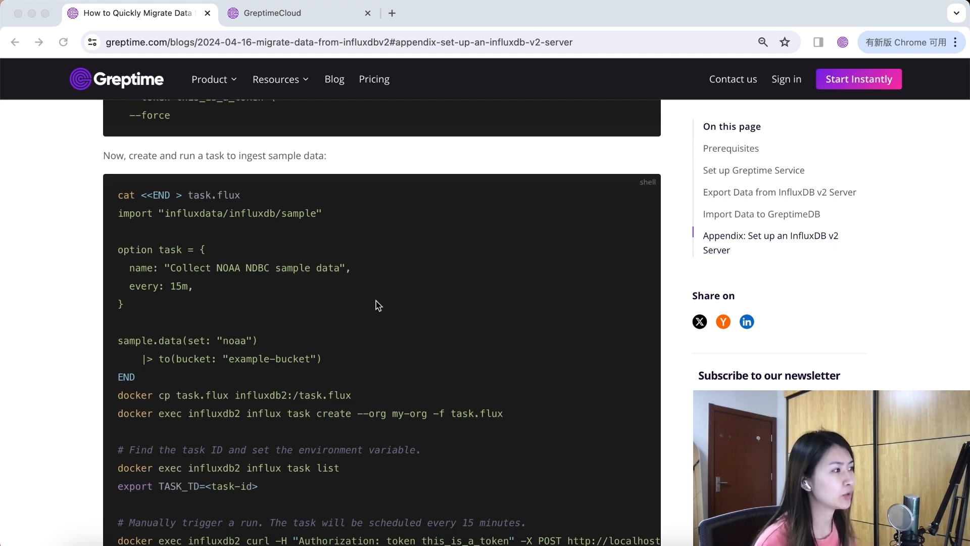
mouse_move(124, 193)
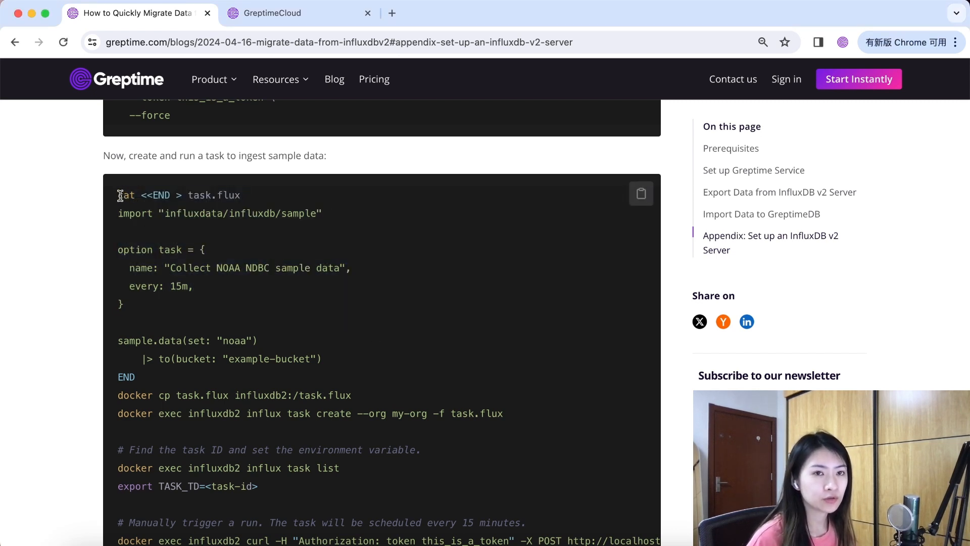
drag(121, 195, 123, 303)
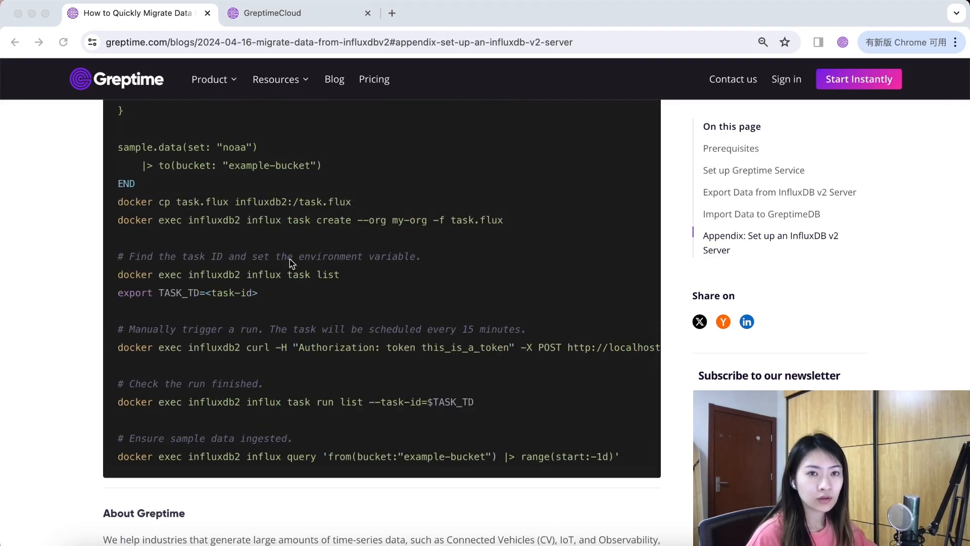
Step: List the tasks and export TASK_TD as the new task ID 0cf2537a92e8e000
drag(118, 275, 258, 292)
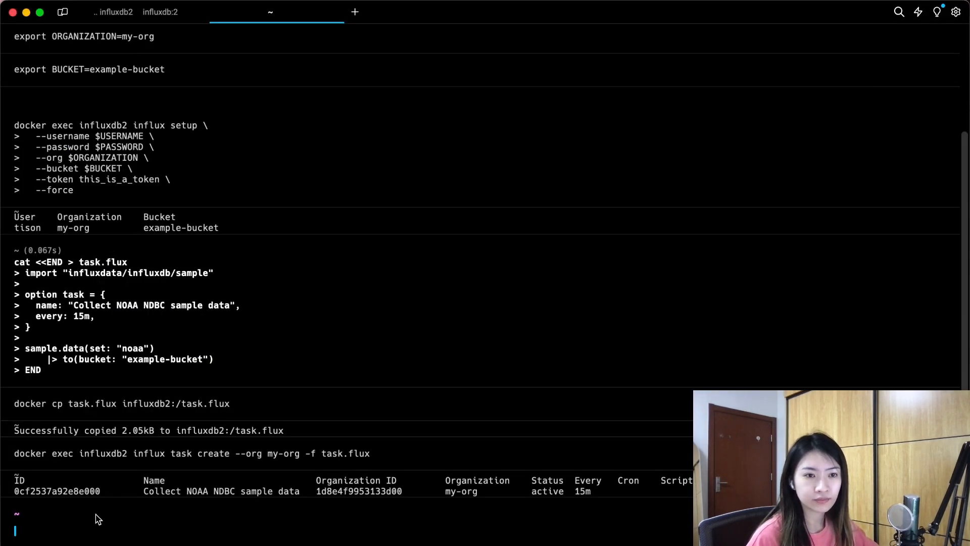
mouse_move(73, 499)
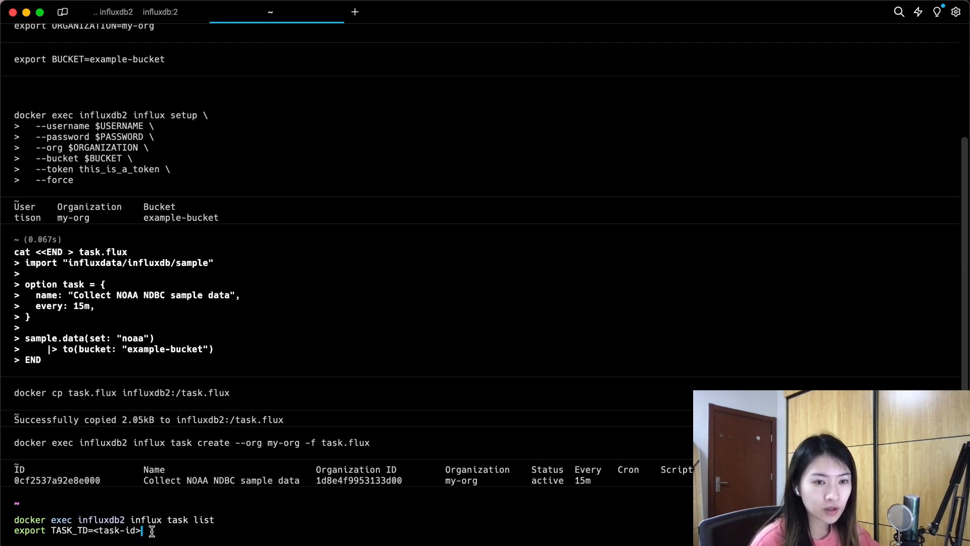
double_click(56, 480)
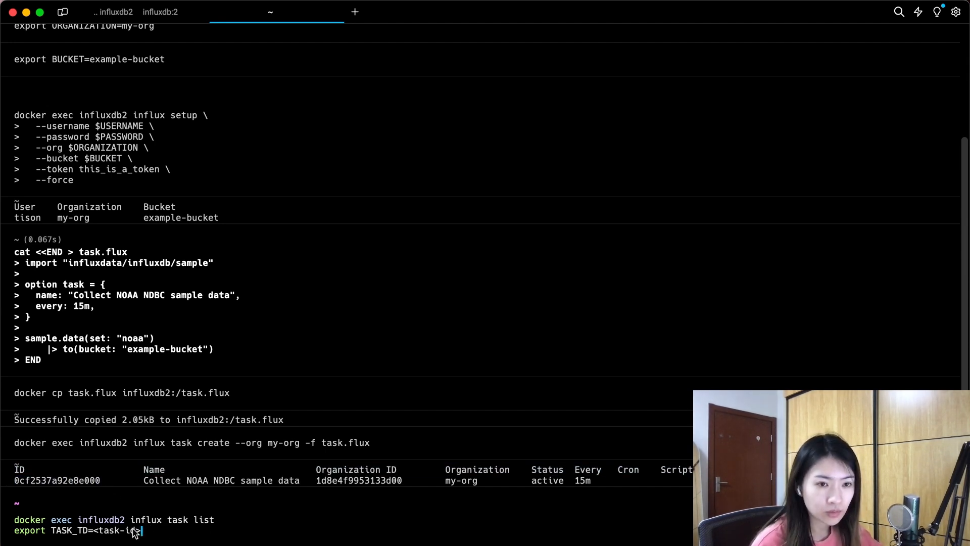
text(0cf2537a92e8e000)
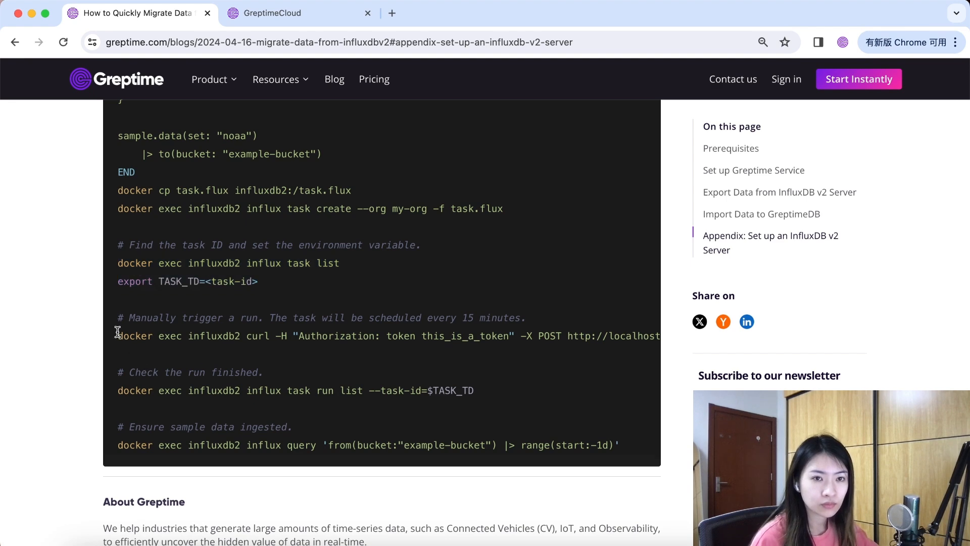
Step: Run the curl trigger, task run list and influx query commands to confirm NDBC records in example-bucket
drag(118, 335, 473, 391)
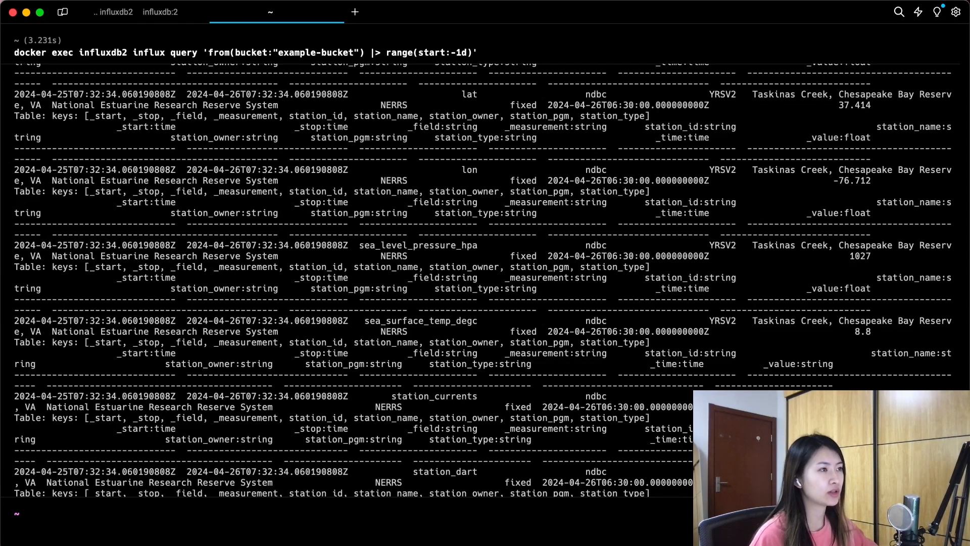
scroll(down, 3)
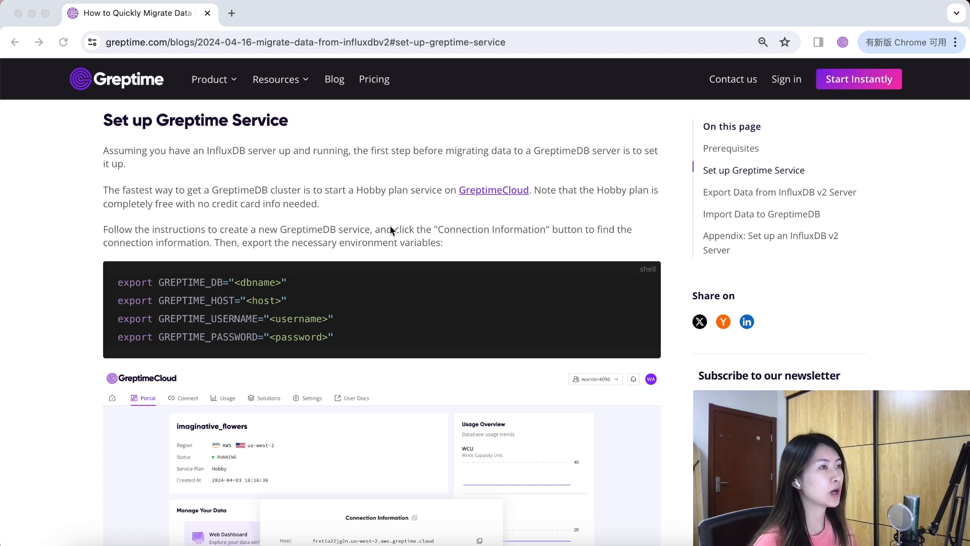
click(493, 190)
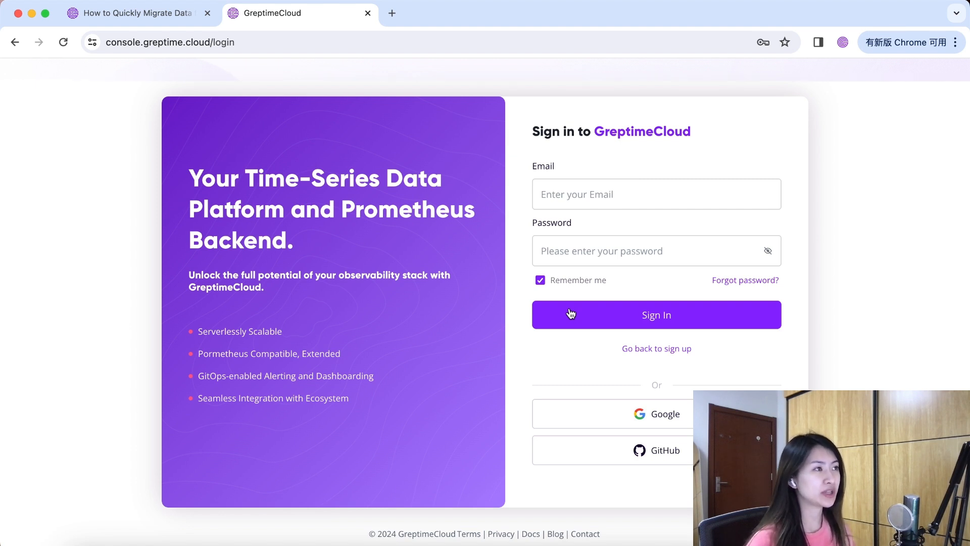
mouse_move(827, 324)
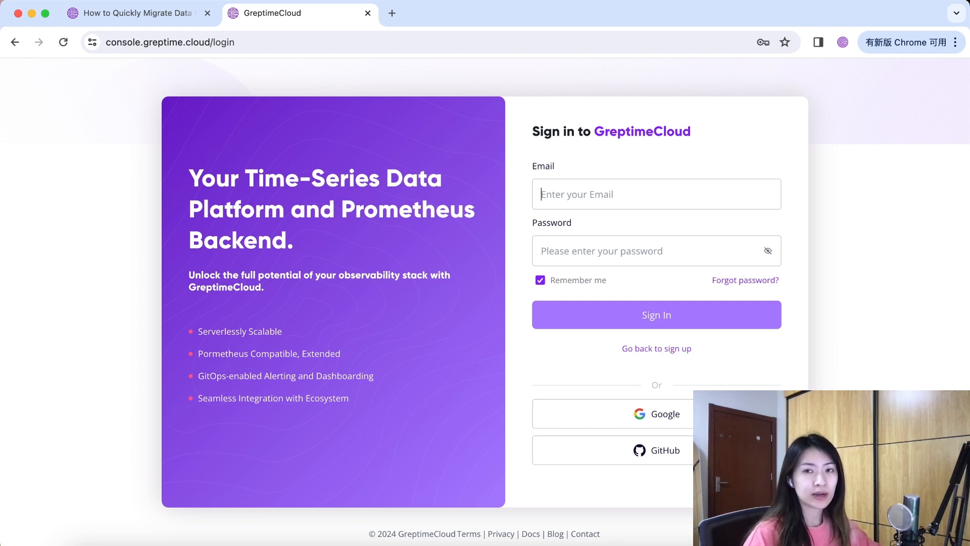
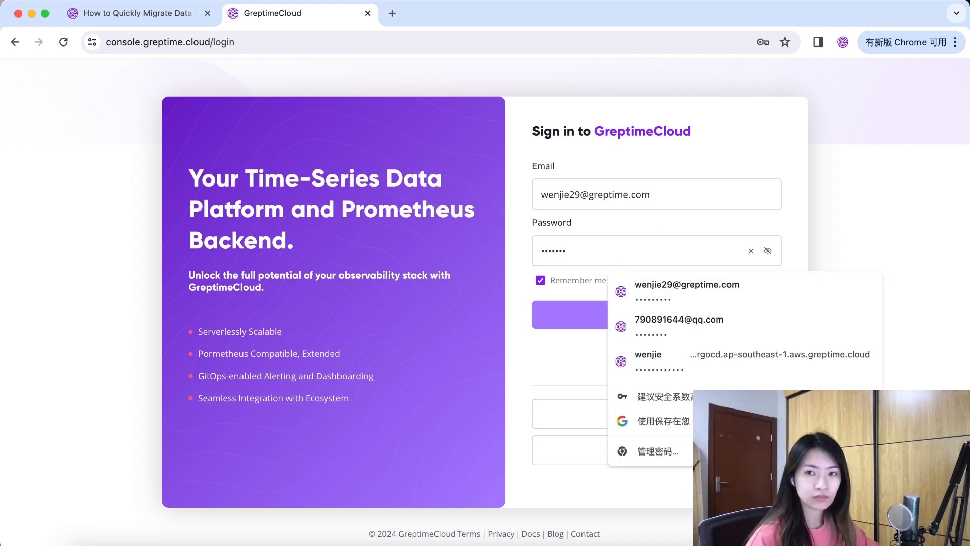
click(569, 314)
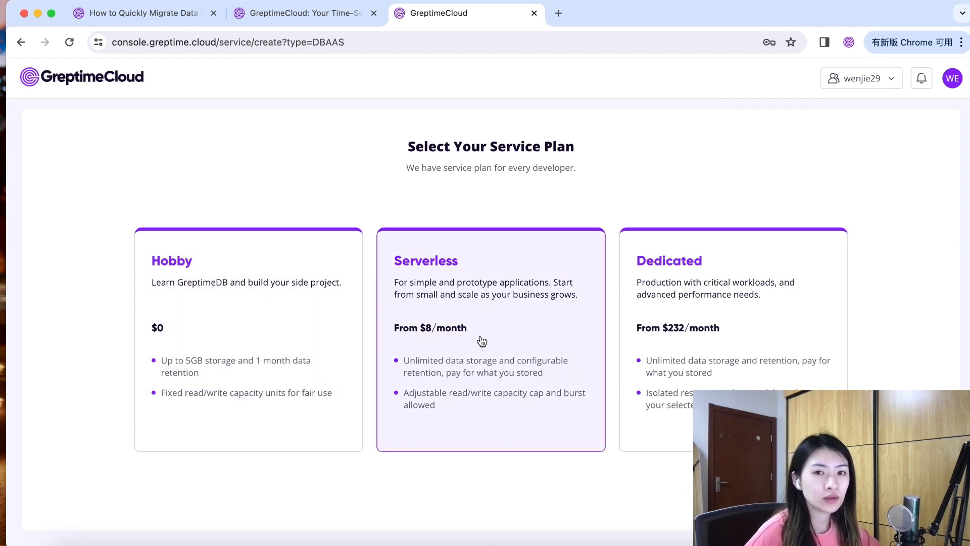
Step: Create a Hobby-plan service named influxdbv2_migration and proceed to its connection information
click(248, 340)
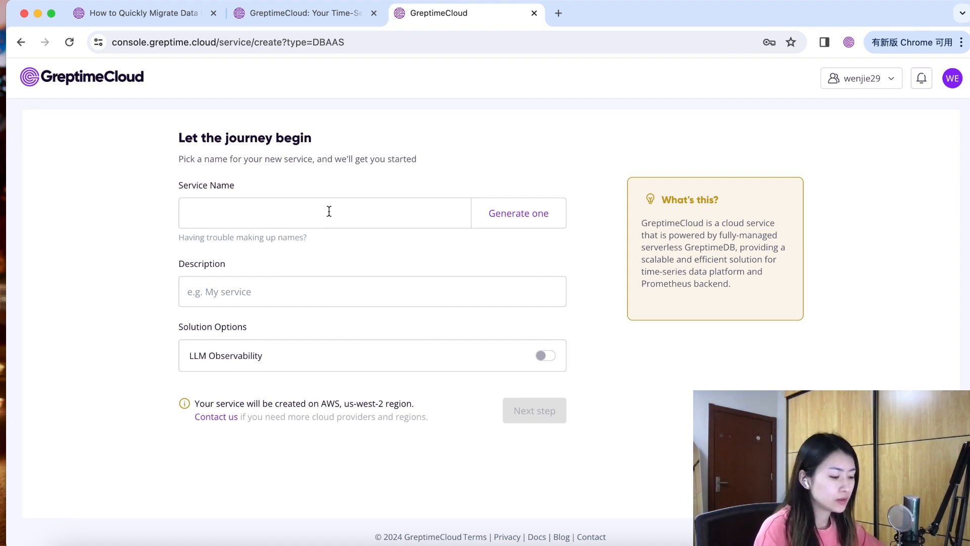
text(influxdbv2_)
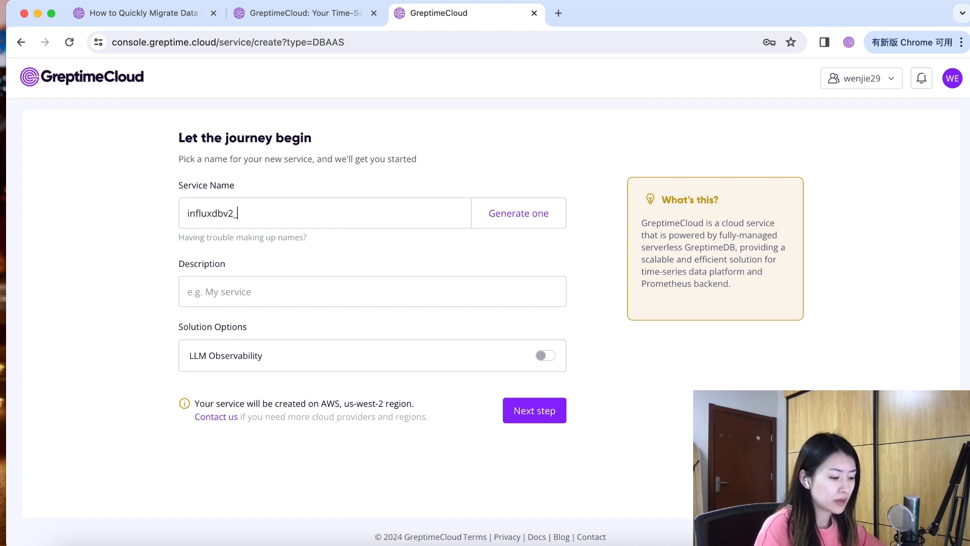
text(migration)
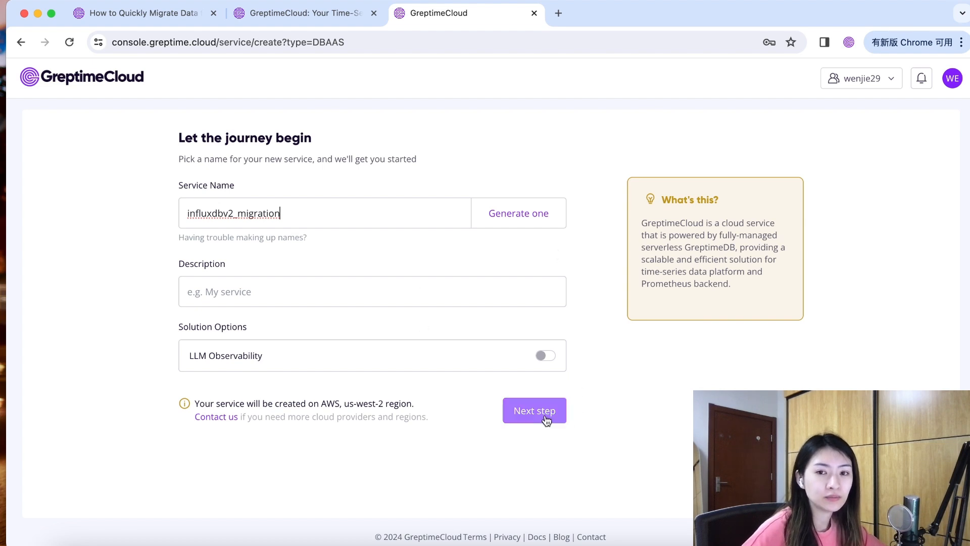
click(534, 410)
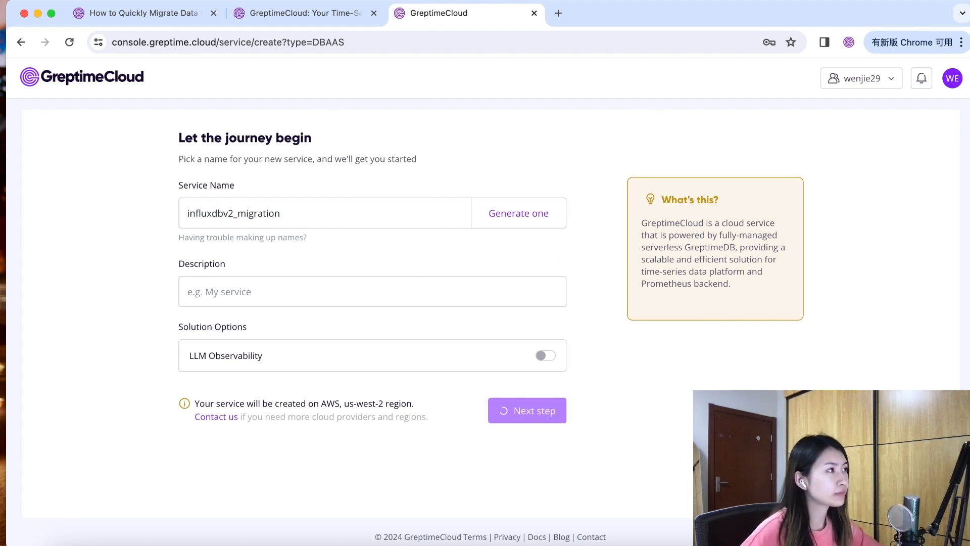
click(526, 410)
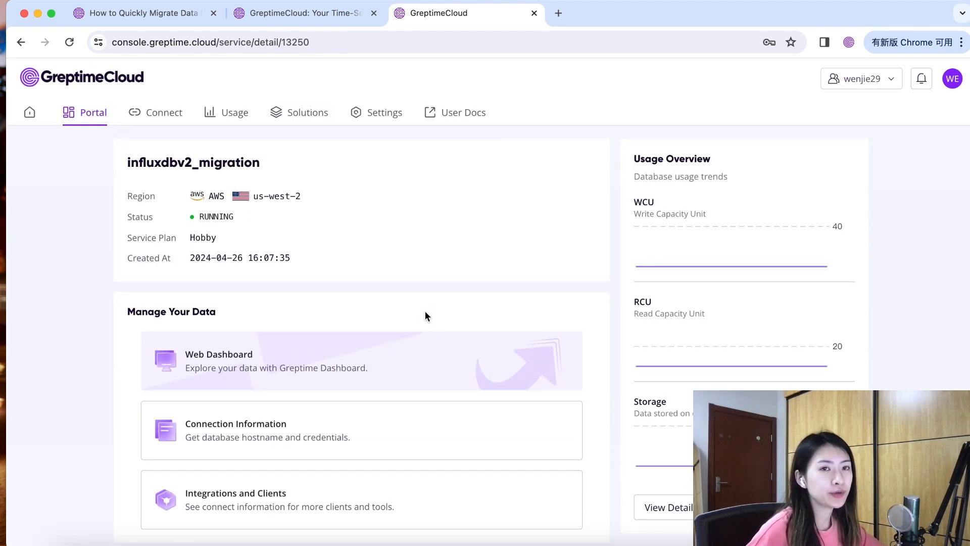
mouse_move(224, 240)
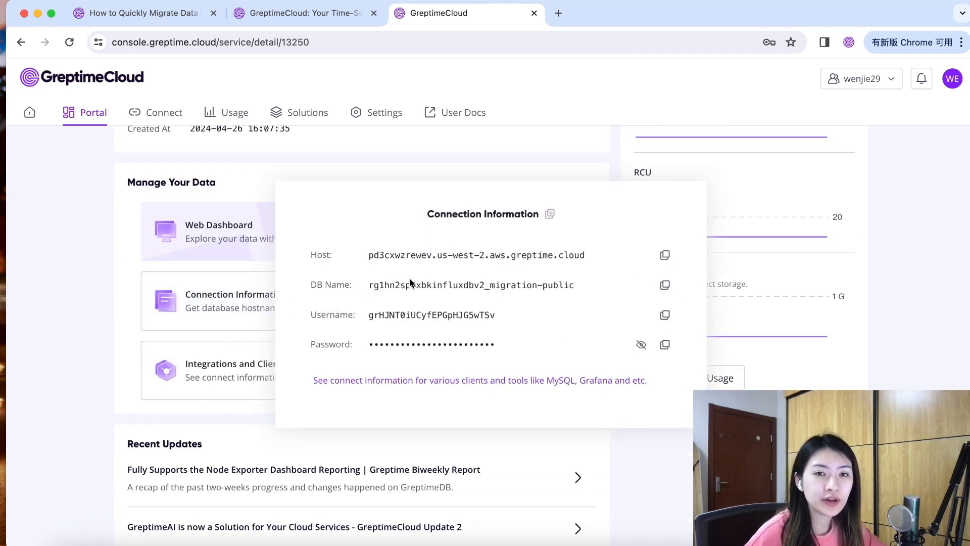
mouse_move(405, 290)
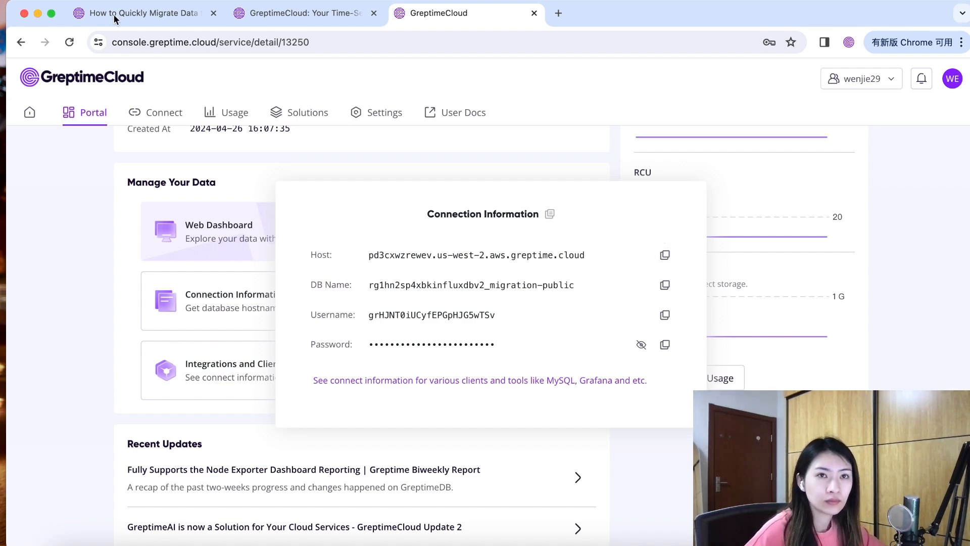
Step: Export the Greptime connection variables from the guide and run docker exec influxdb2 influx bucket list
click(143, 13)
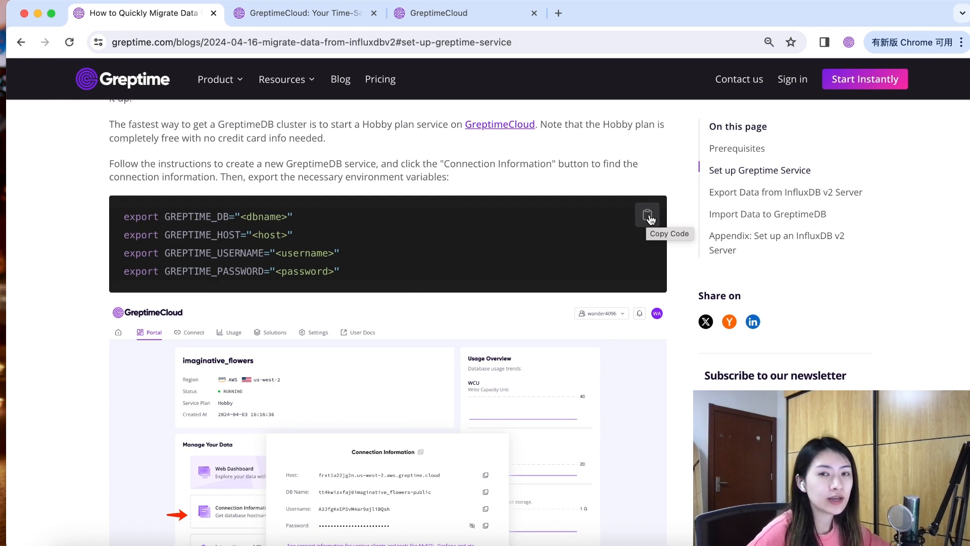
click(647, 215)
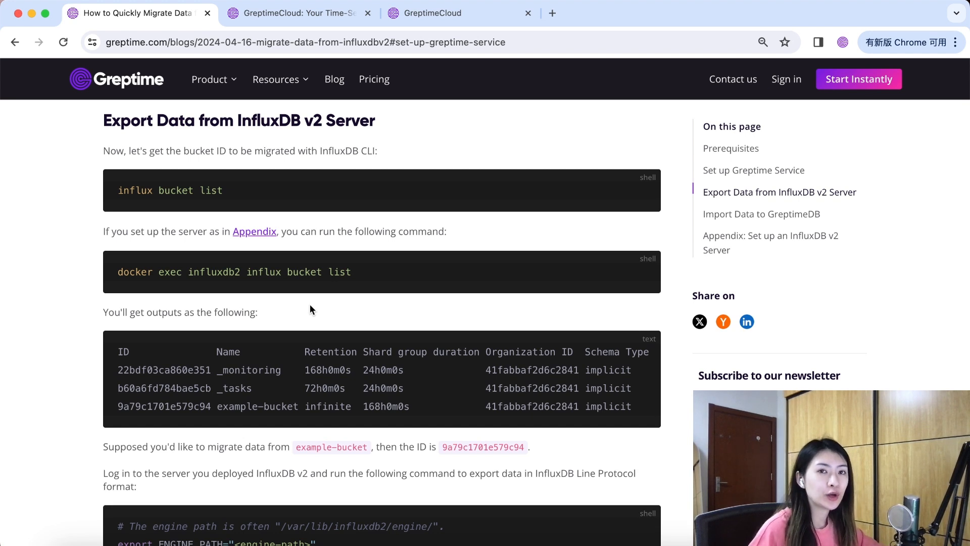
mouse_move(294, 214)
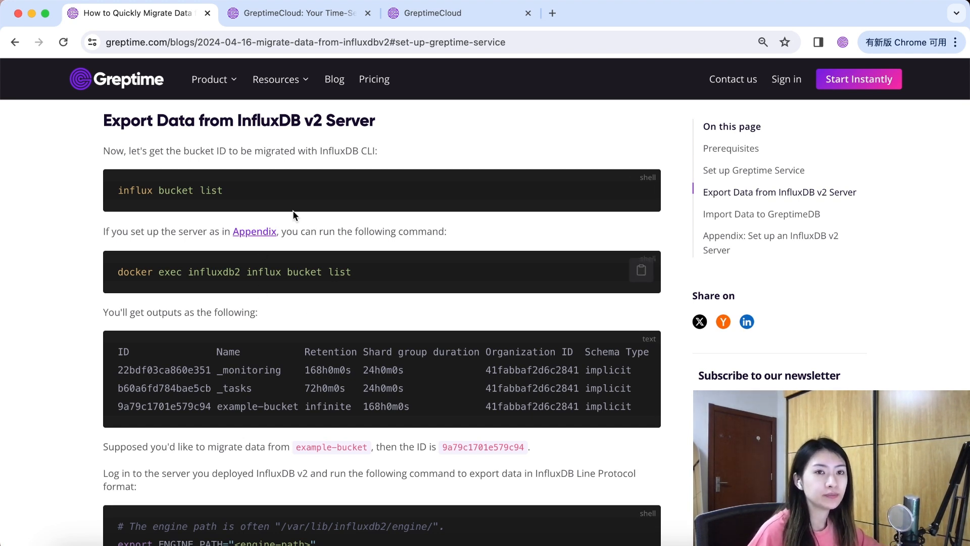
scroll(down, 3)
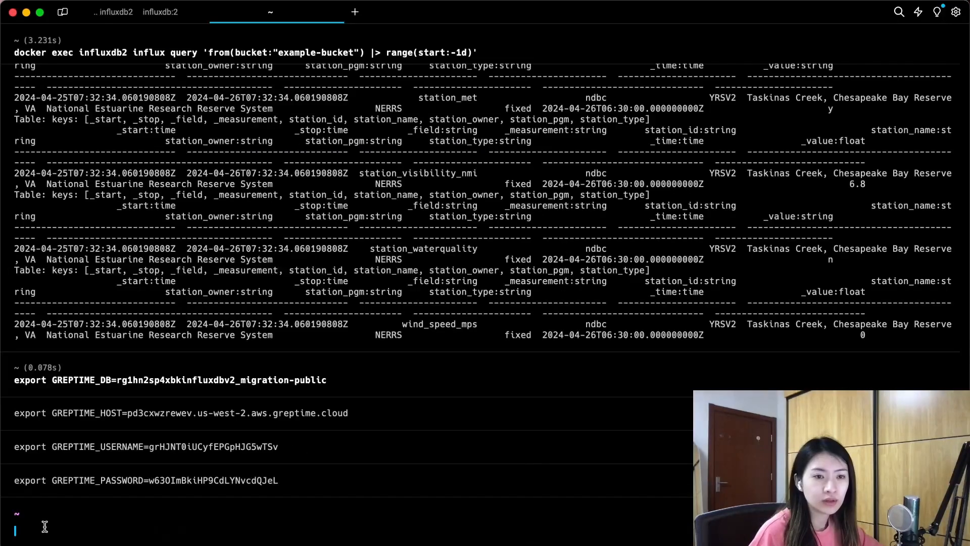
text(docker exec influxdb2 influx bucket list)
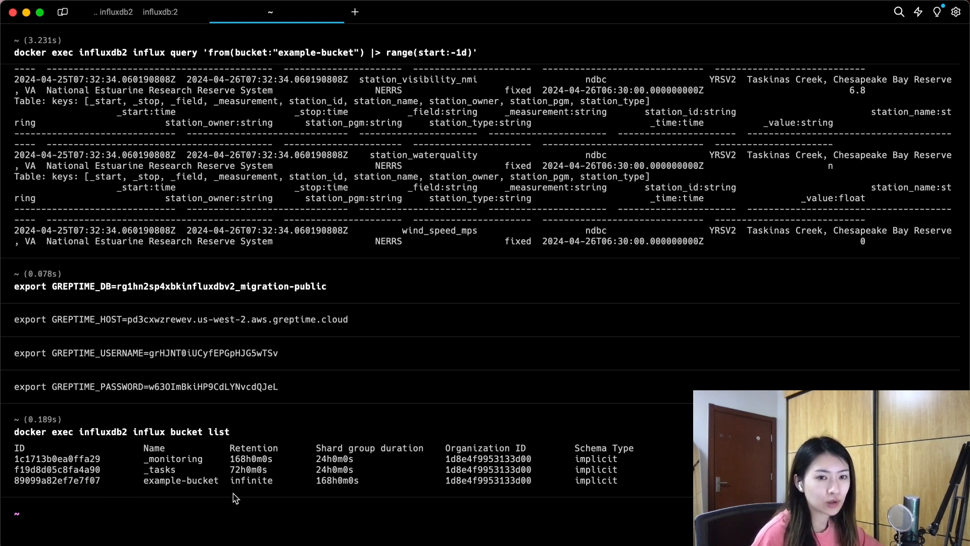
mouse_move(107, 475)
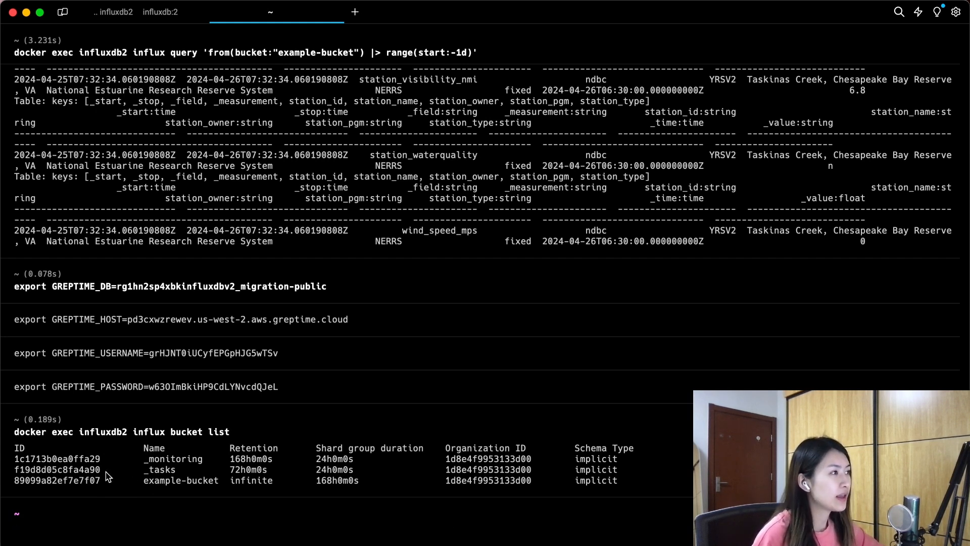
mouse_move(31, 23)
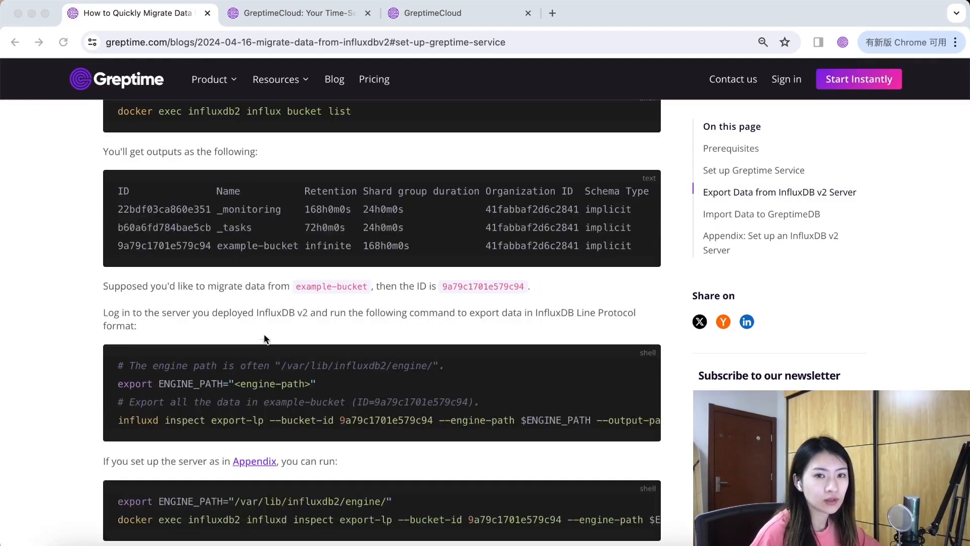
scroll(down, 3)
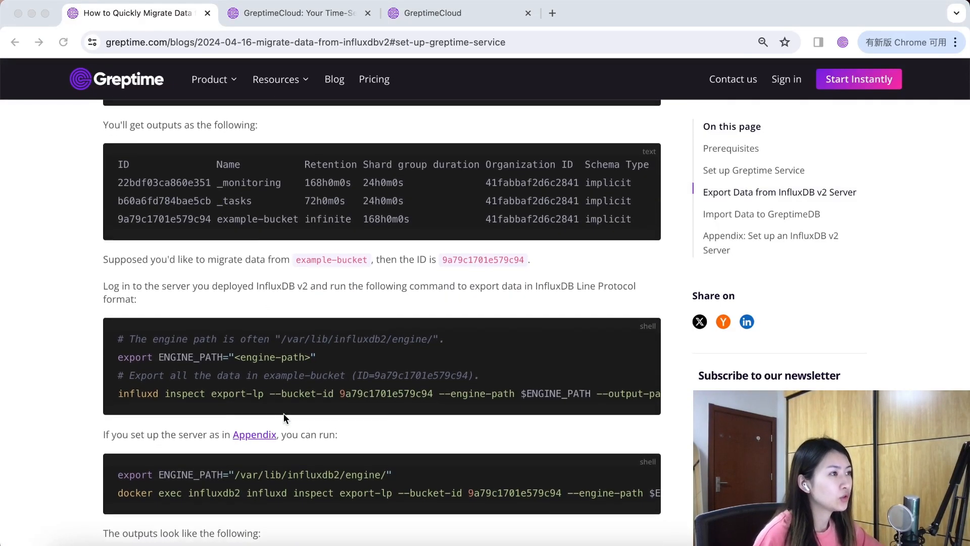
scroll(down, 3)
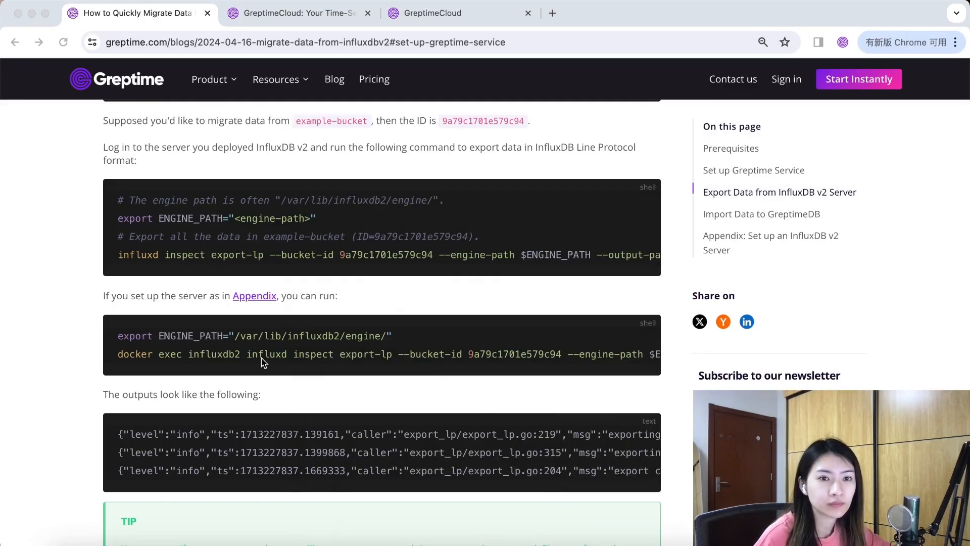
scroll(down, 3)
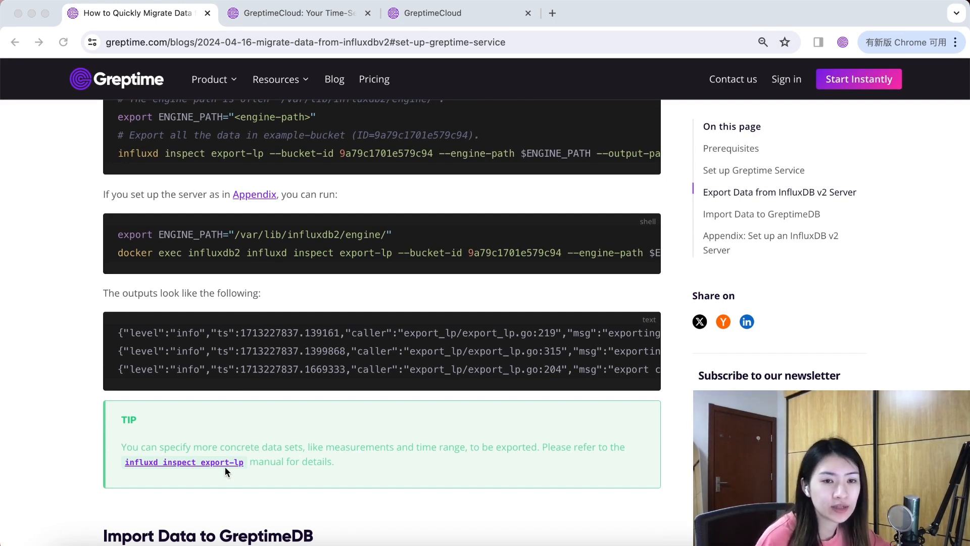
mouse_move(279, 463)
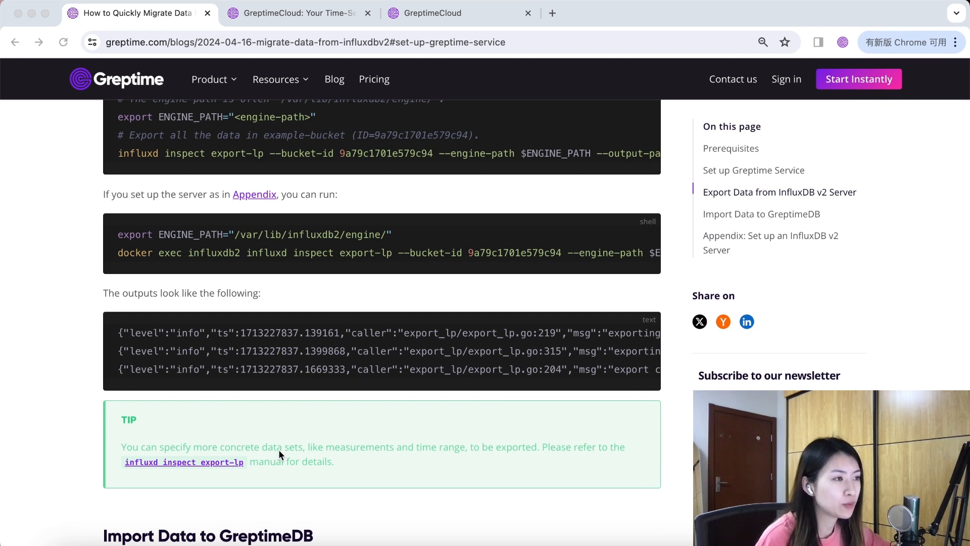
mouse_move(355, 474)
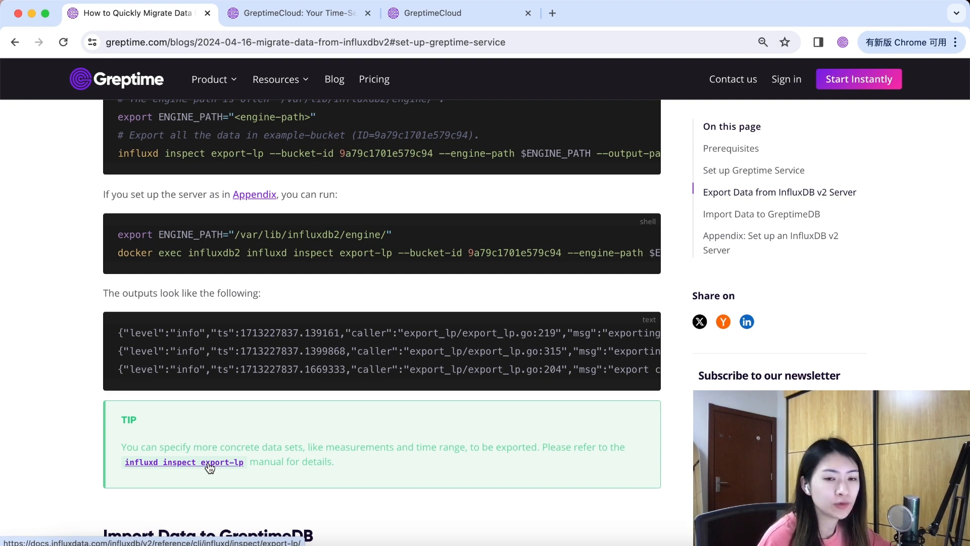
scroll(down, 3)
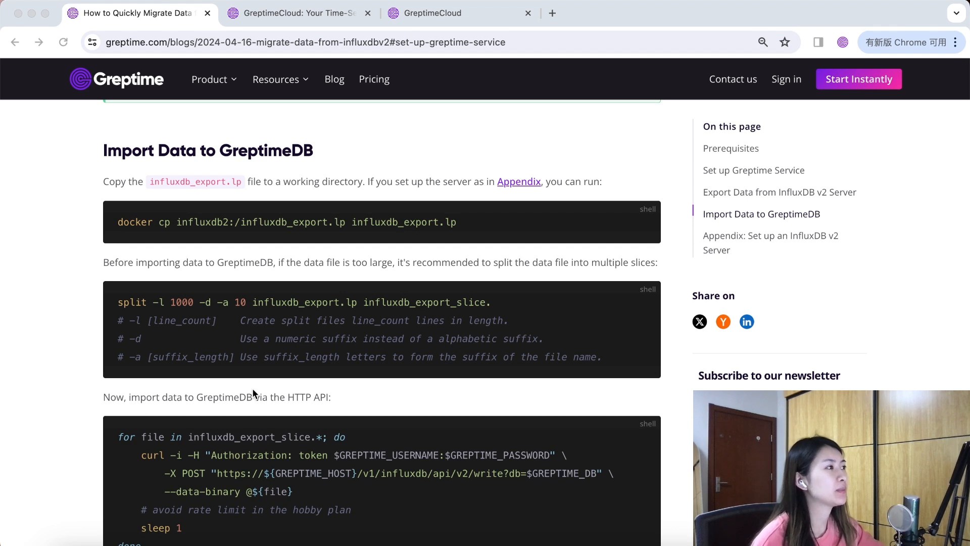
Step: Copy the guide's docker cp command for the exported line-protocol file and review the import loop
scroll(down, 3)
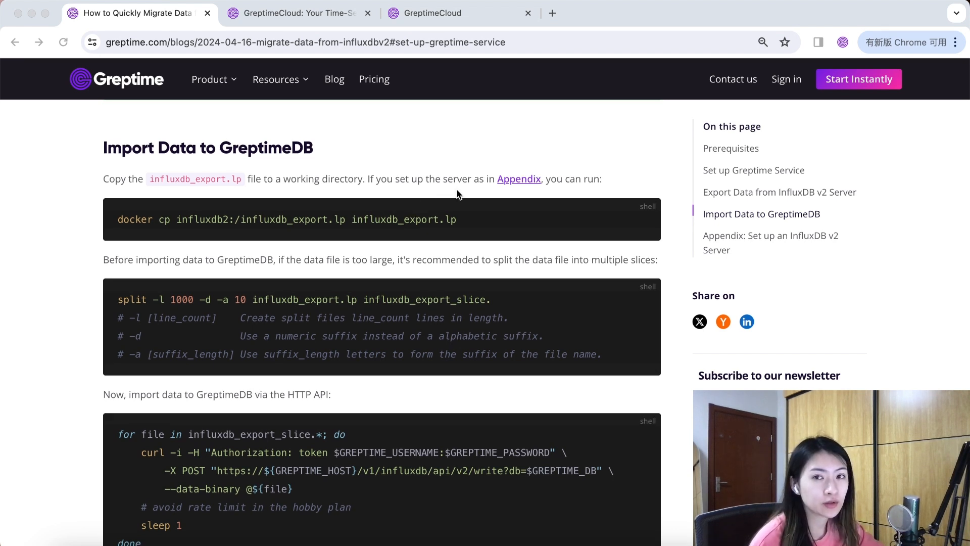
mouse_move(510, 188)
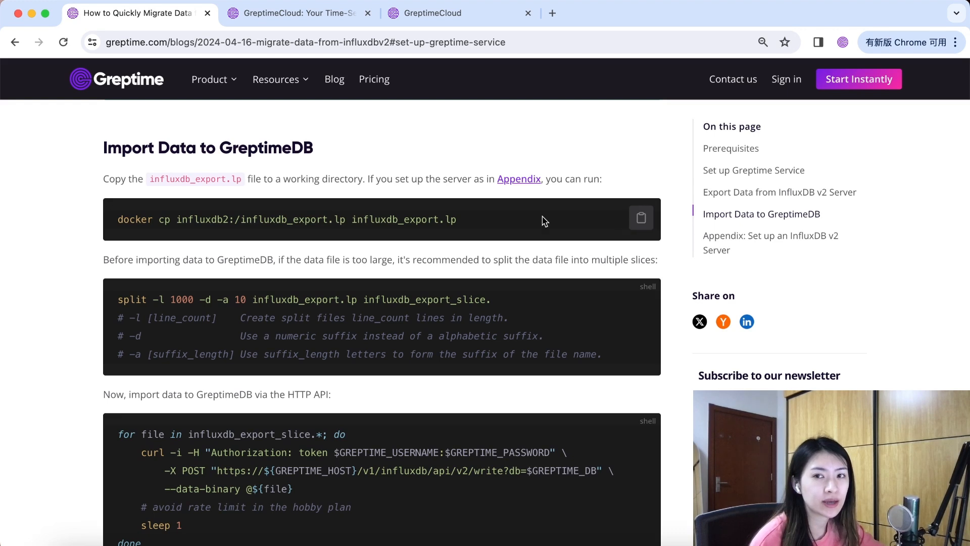
click(641, 217)
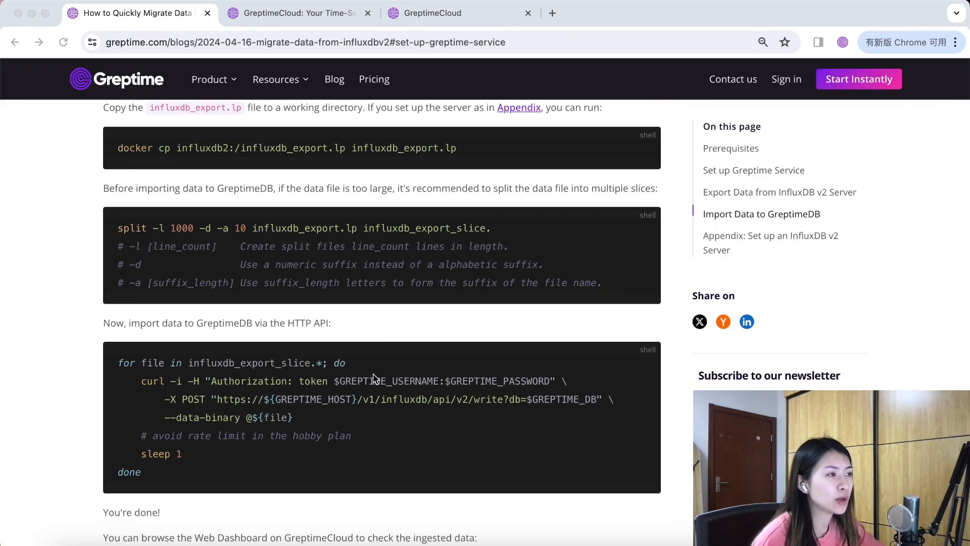
scroll(up, 3)
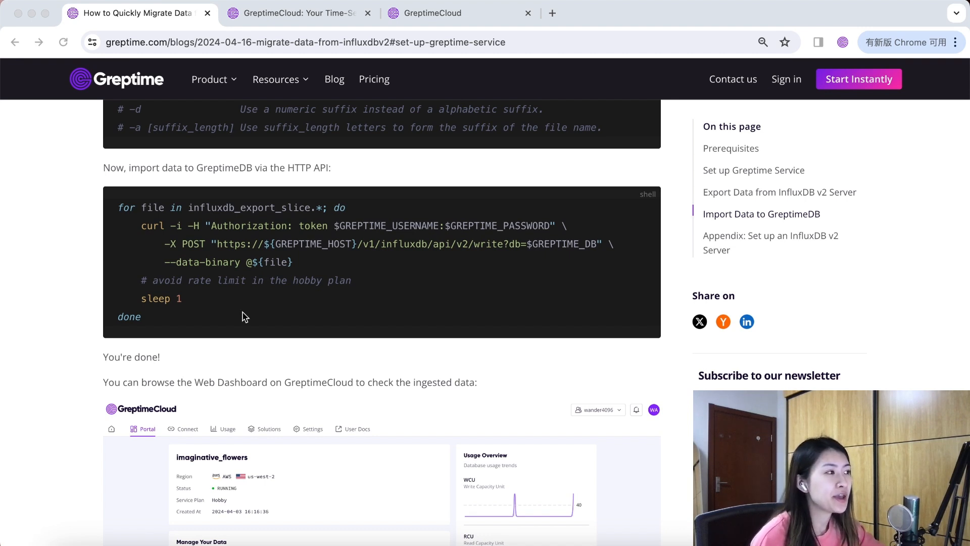
mouse_move(344, 331)
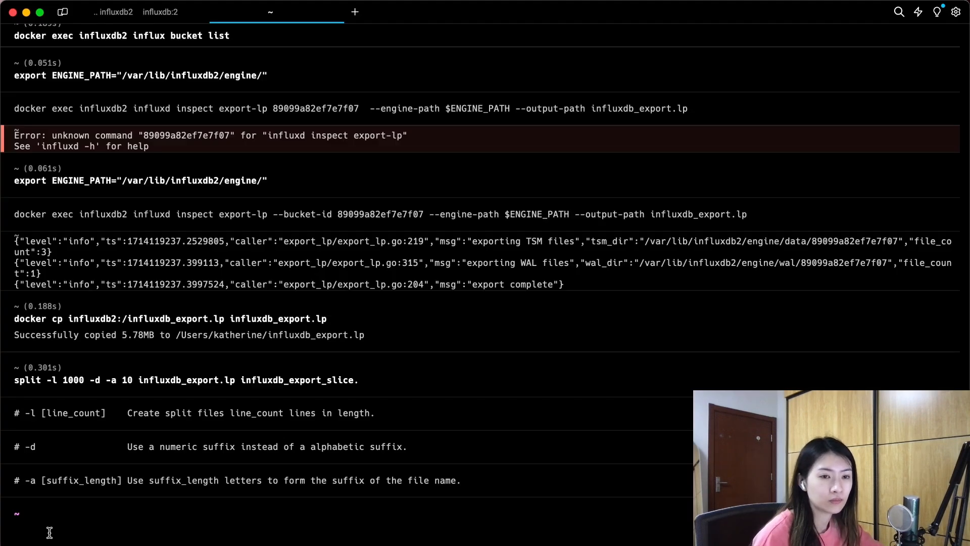
Step: Run the for-loop curl import script so every slice posts to GreptimeCloud with HTTP/2 204
scroll(down, 3)
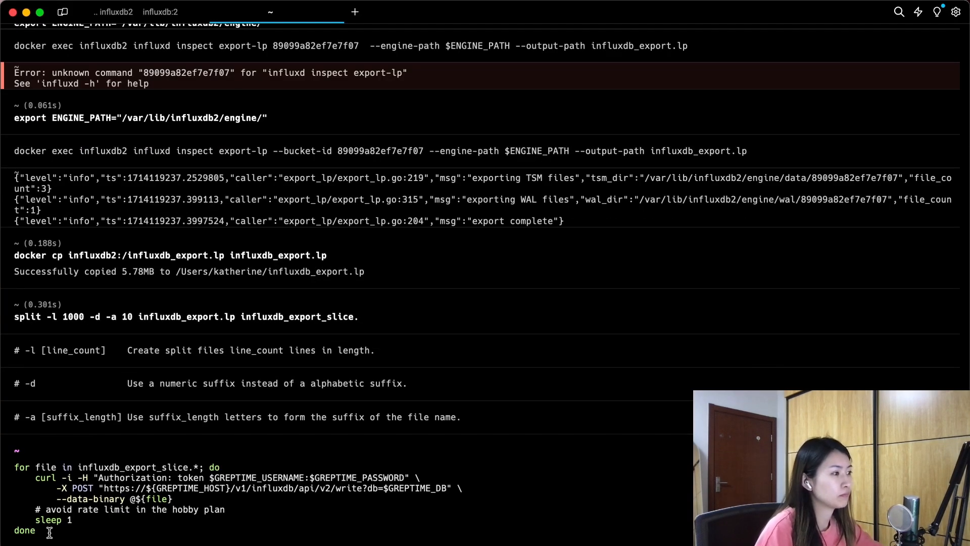
key(enter)
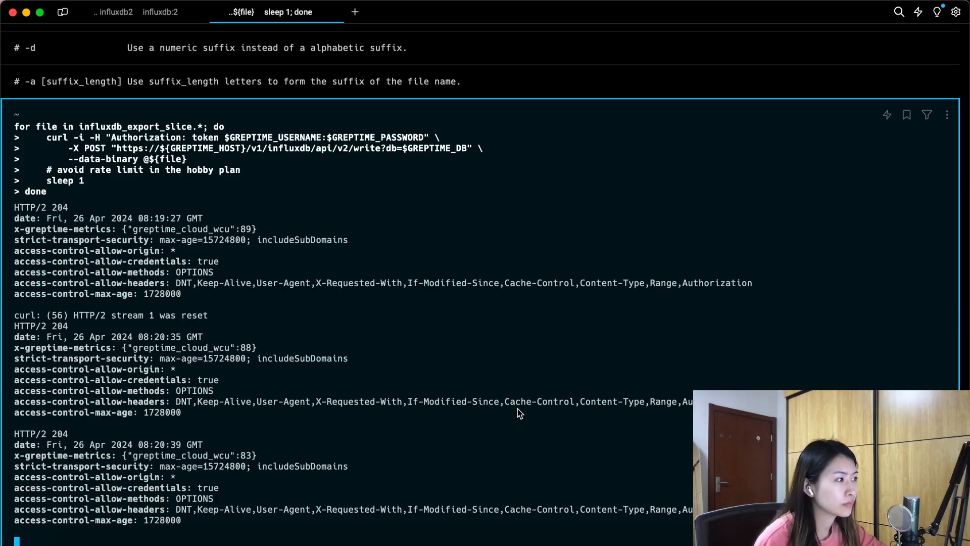
scroll(down, 3)
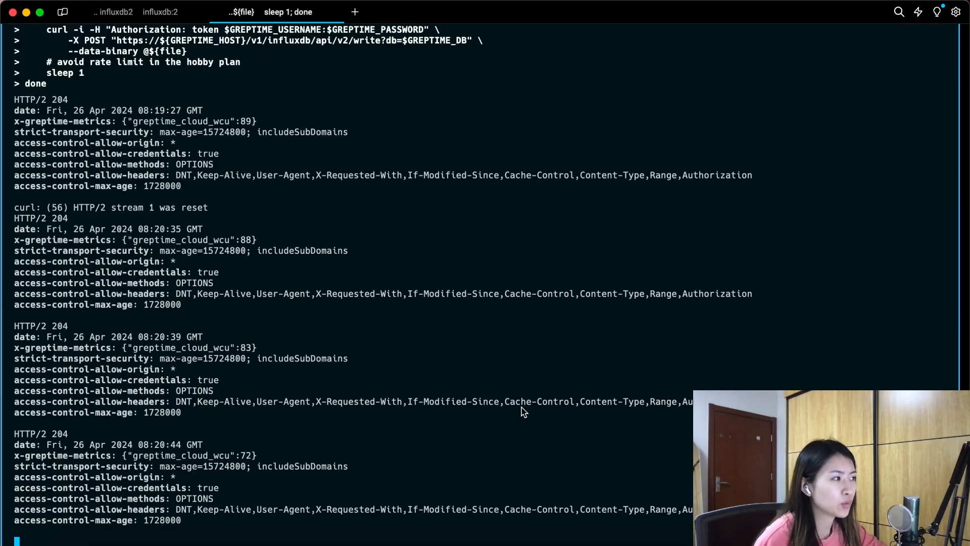
scroll(down, 3)
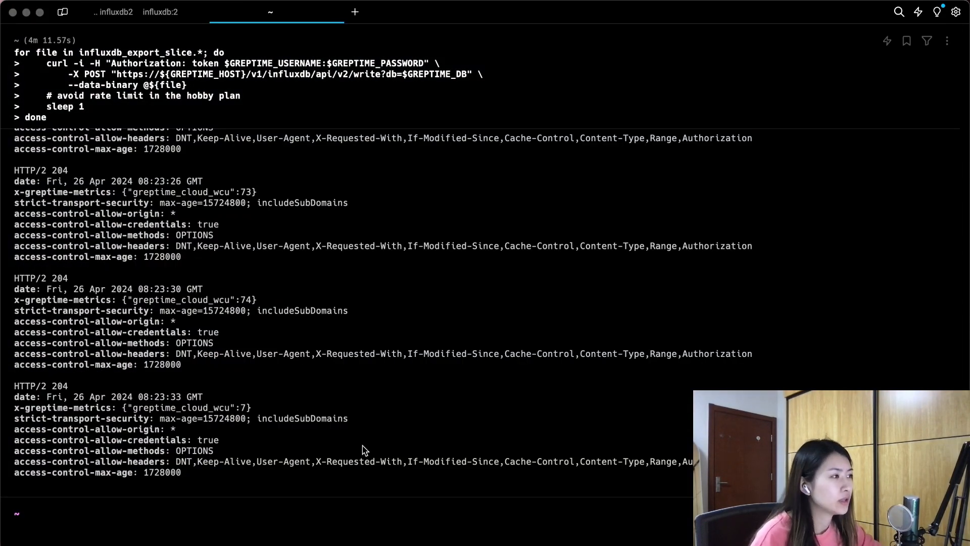
mouse_move(38, 12)
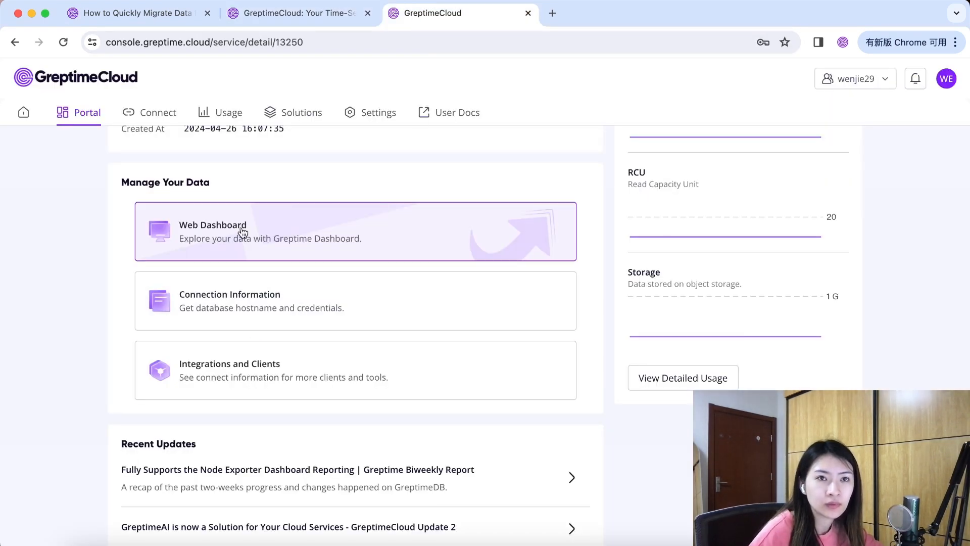
Step: Open the service's Web Dashboard and expand the ndbc table in the Tables panel
click(212, 230)
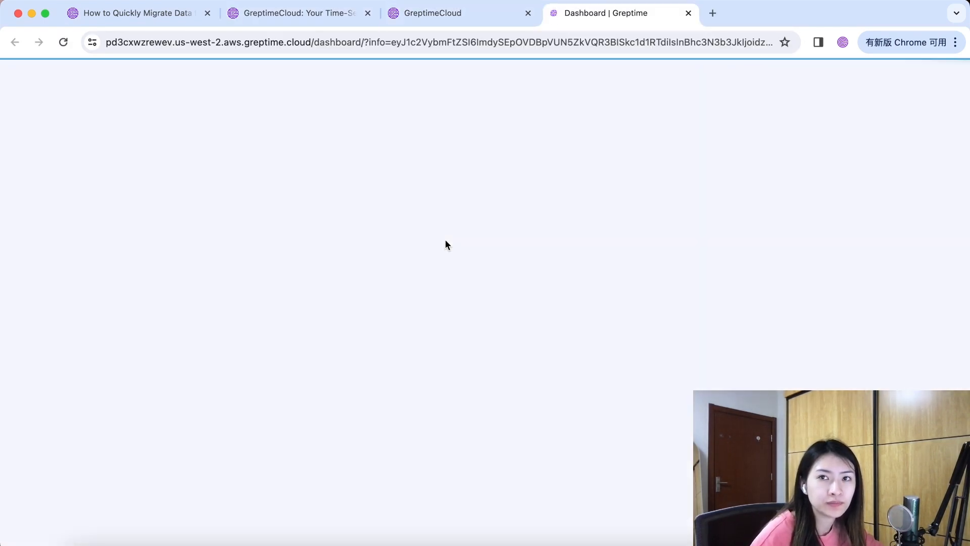
click(27, 147)
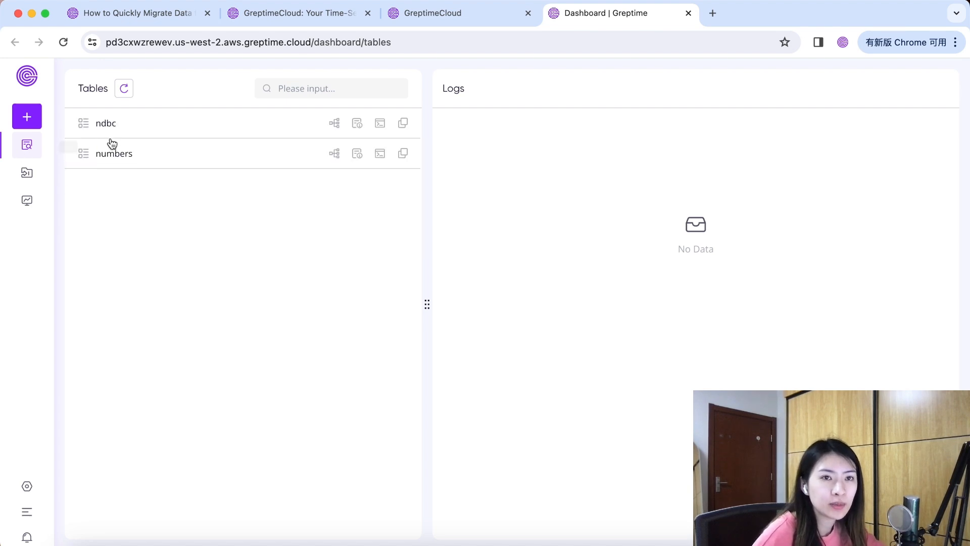
mouse_move(171, 146)
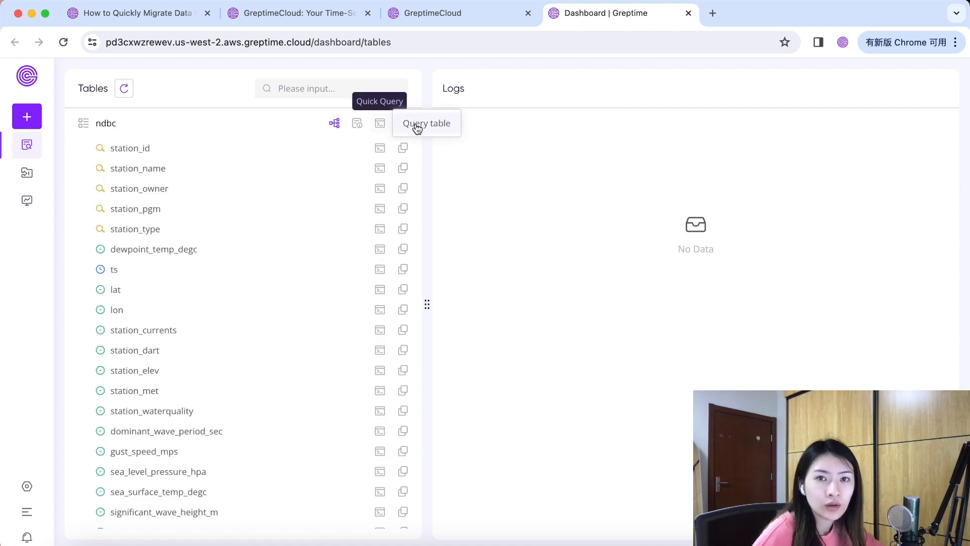
Step: Run SELECT * FROM "ndbc" ORDER BY ts DESC LIMIT 100; and review the 100 buoy station rows
click(426, 124)
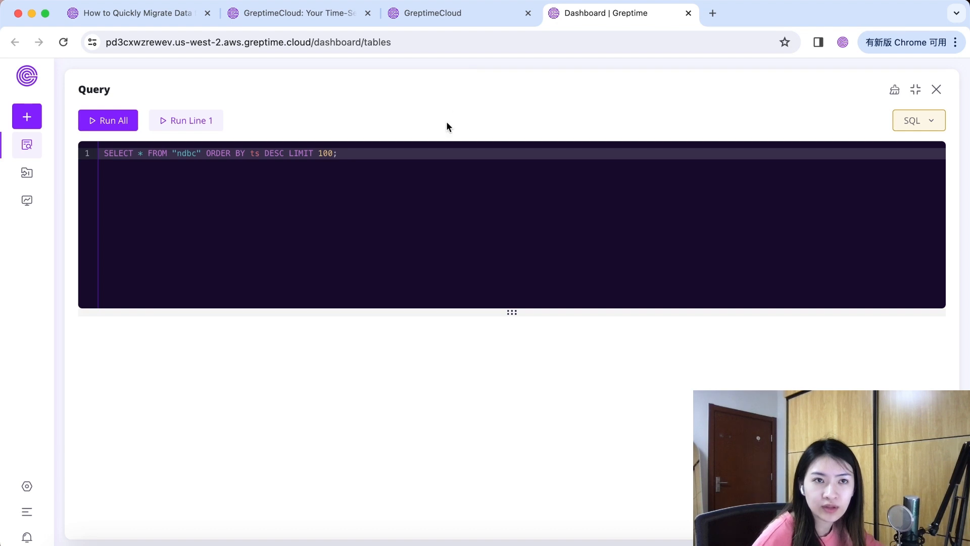
click(360, 154)
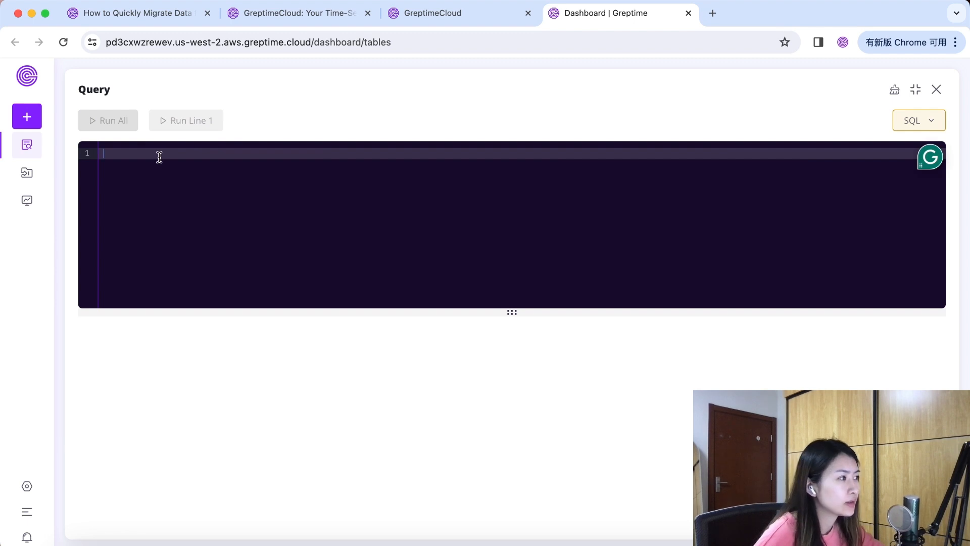
text(SELECT * FROM "ndbc" ORDER BY ts DESC LIMIT 100;)
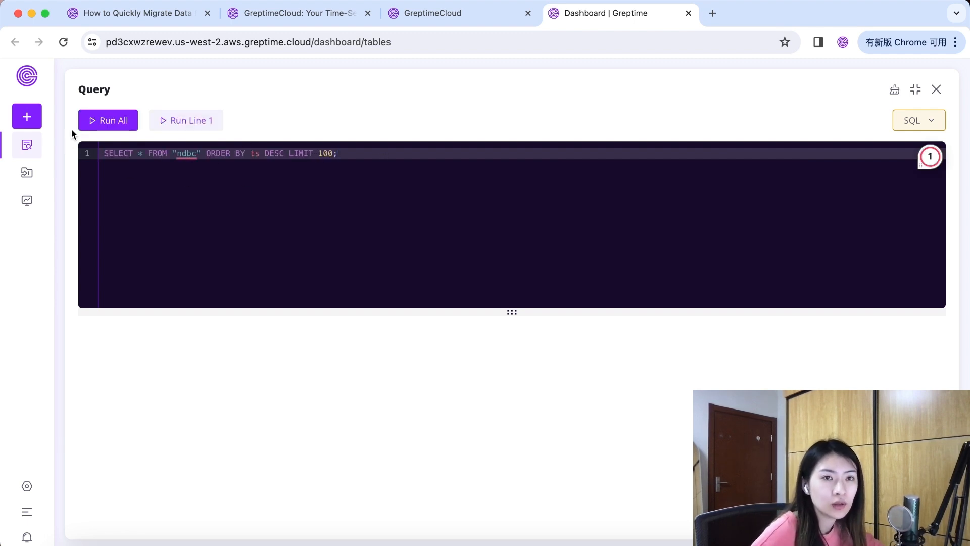
click(107, 121)
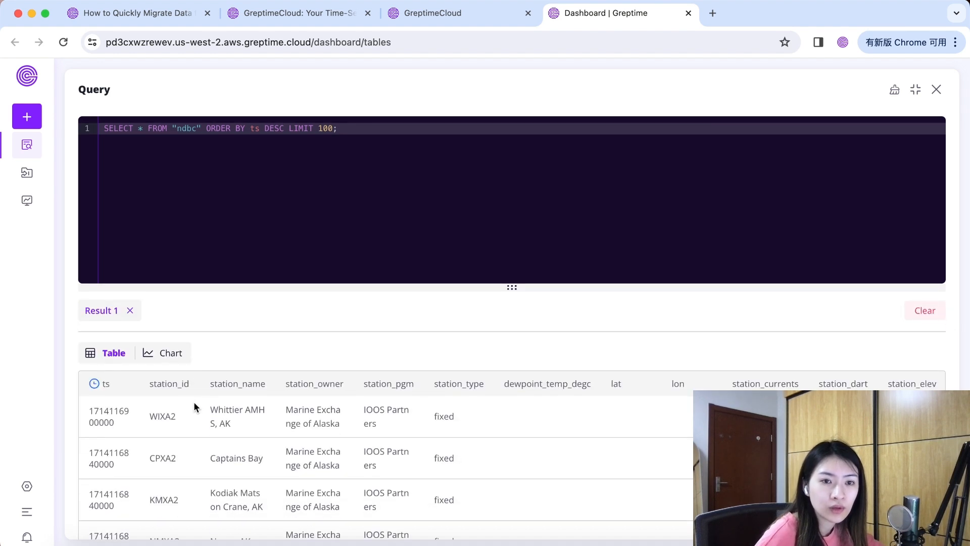
click(916, 89)
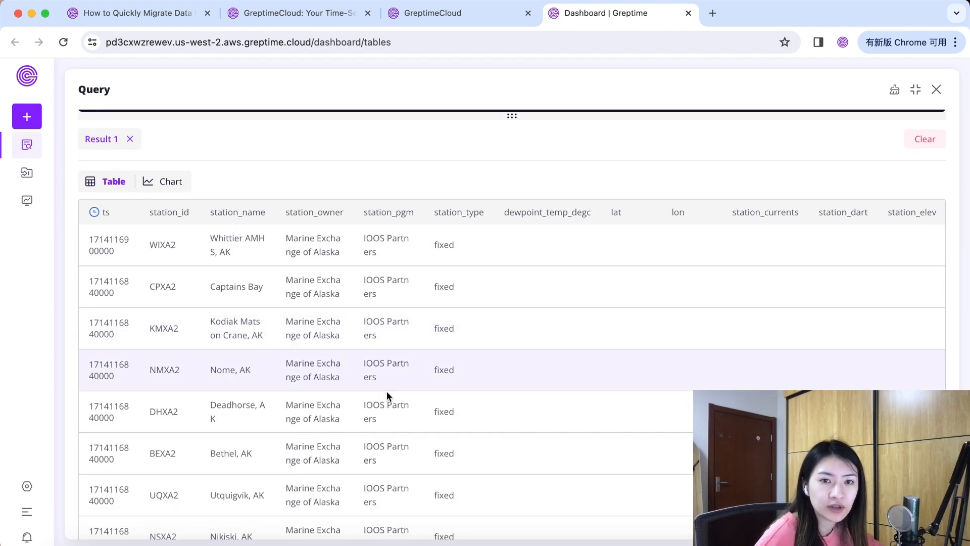
scroll(down, 3)
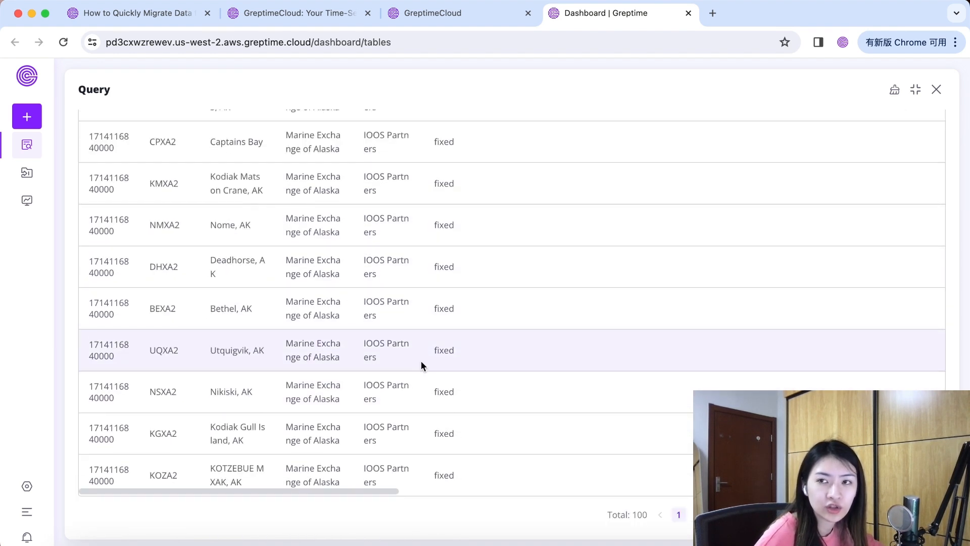